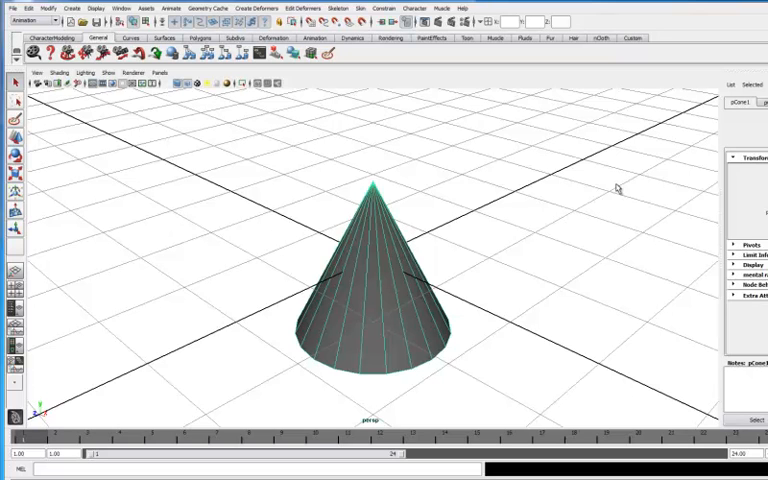
mouse_move(68, 62)
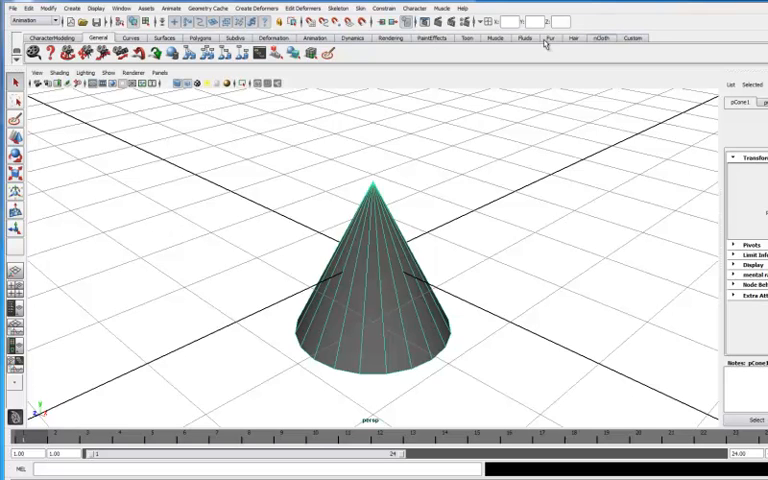
mouse_move(545, 45)
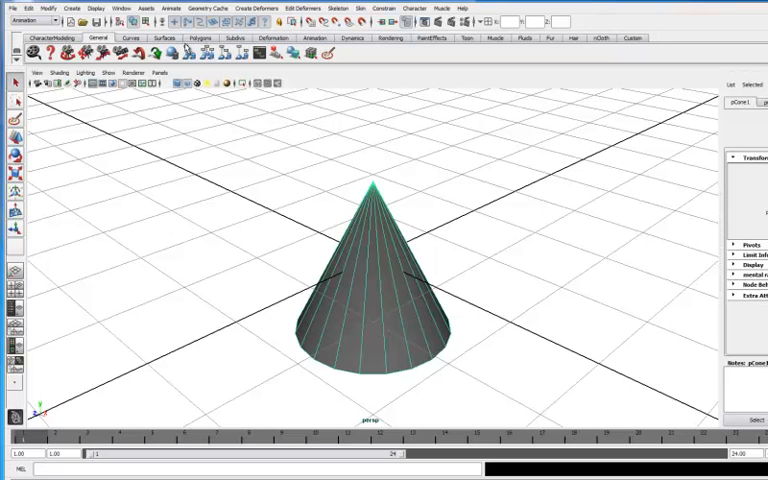
- Browse the Polygons and Surfaces shelf tools, ending on the Rendering shelf
click(198, 38)
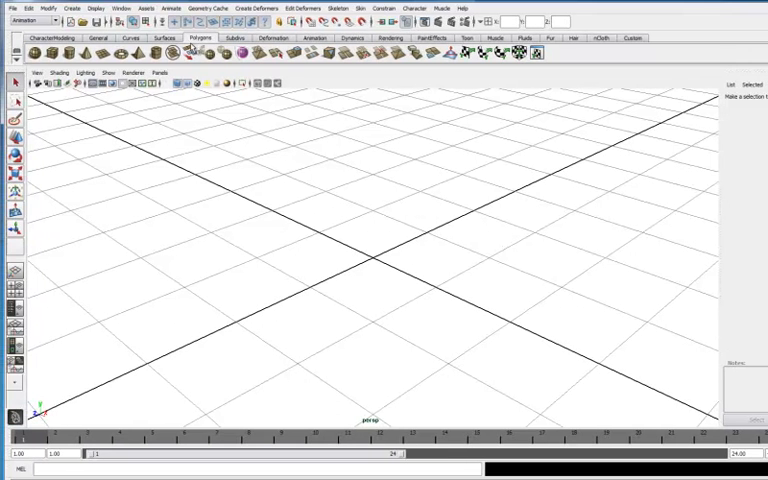
click(167, 37)
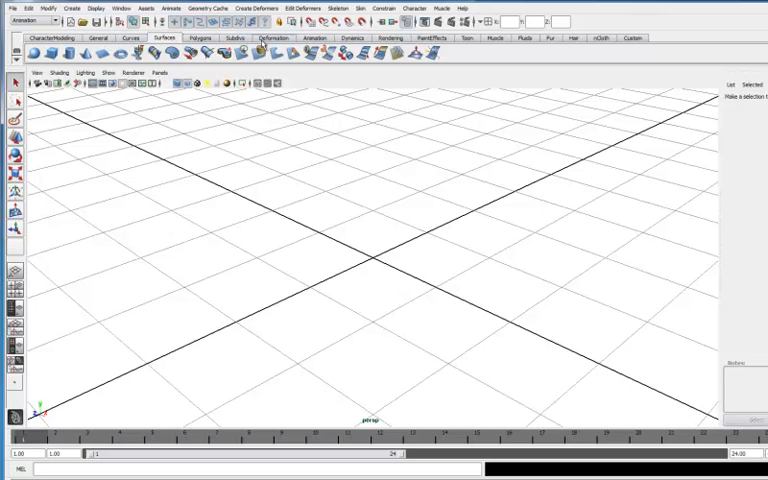
click(390, 38)
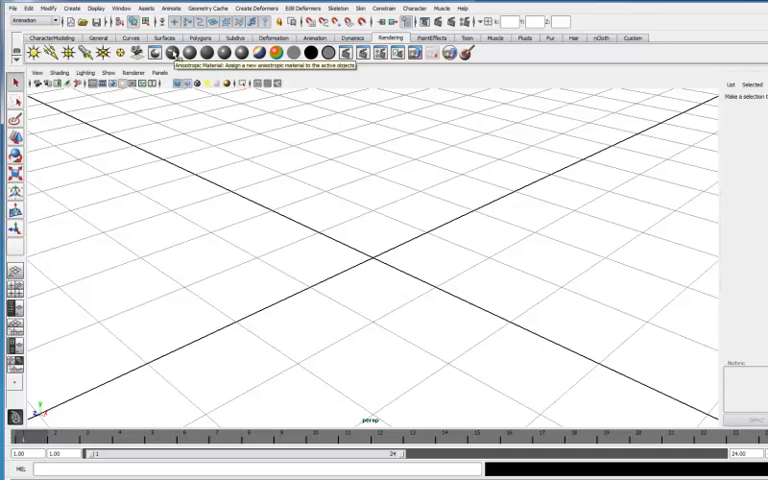
mouse_move(212, 54)
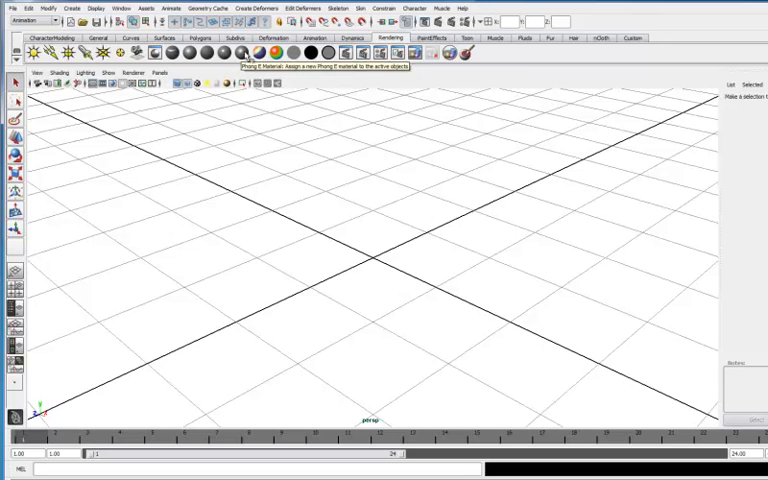
mouse_move(292, 55)
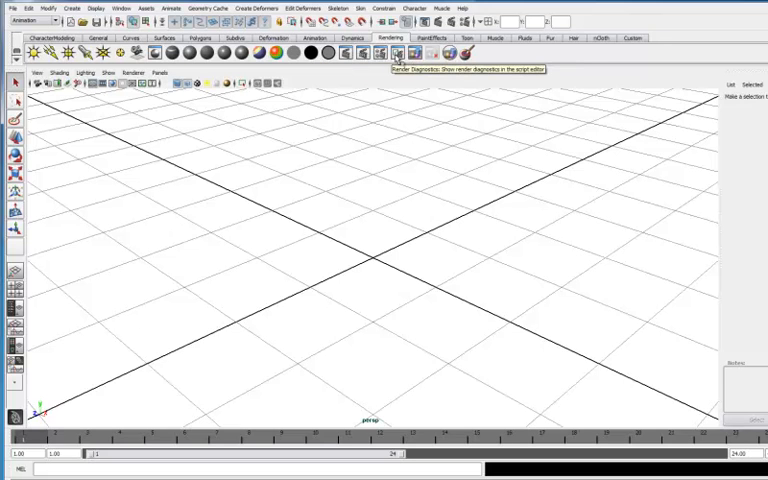
mouse_move(390, 113)
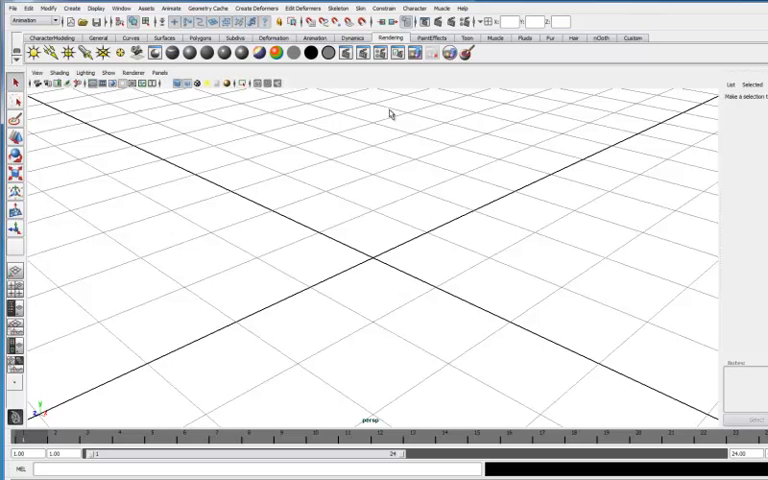
mouse_move(375, 105)
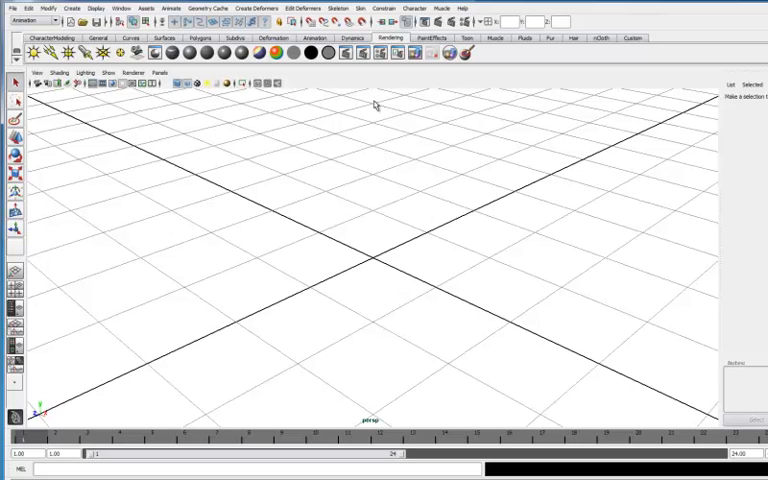
mouse_move(632, 48)
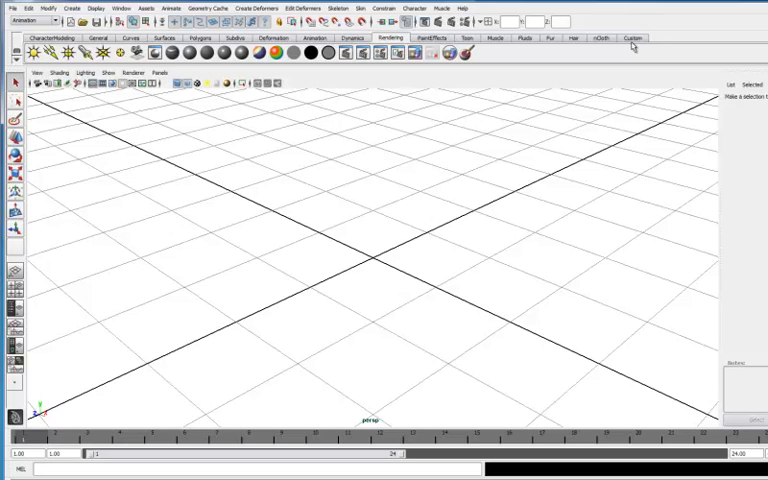